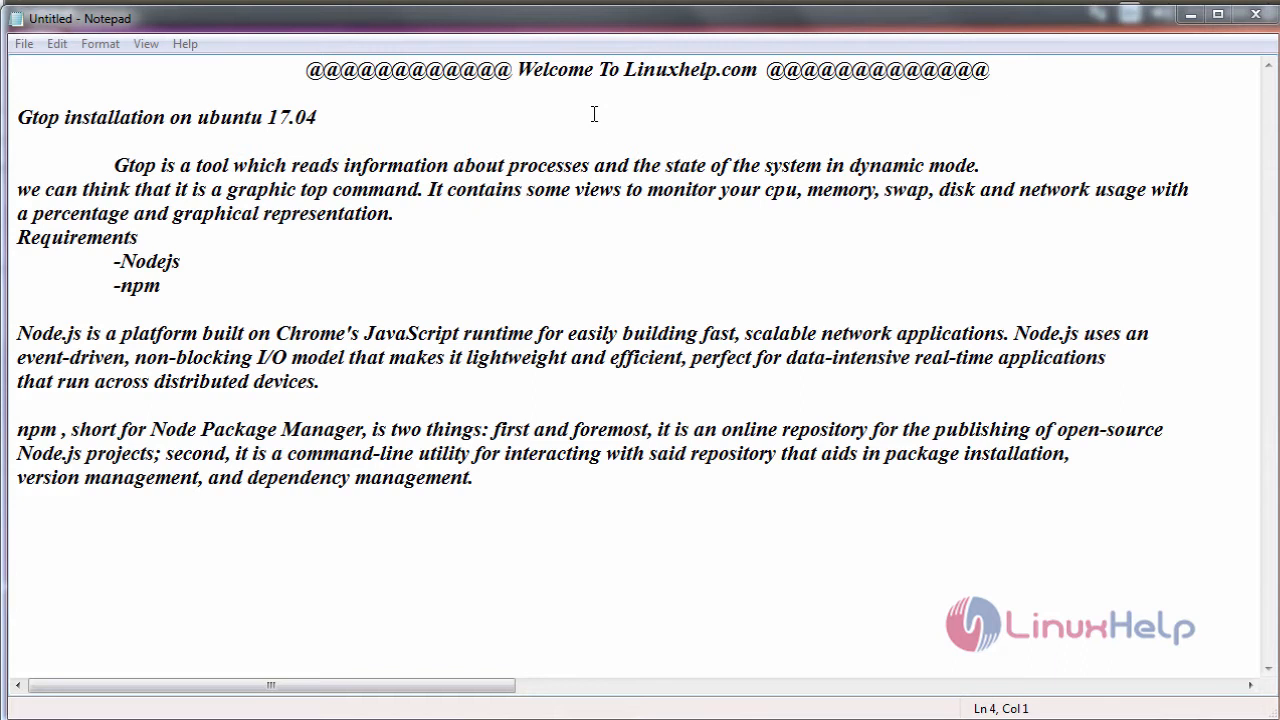
mouse_move(172, 184)
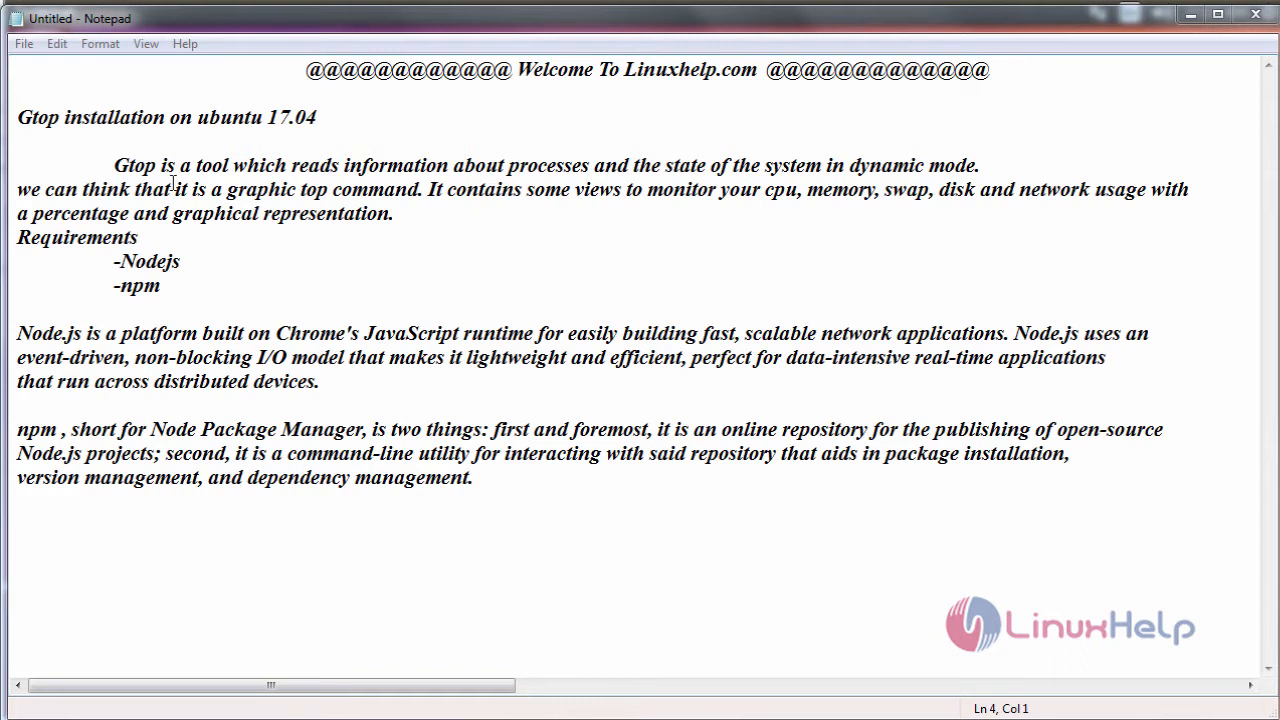
mouse_move(360, 212)
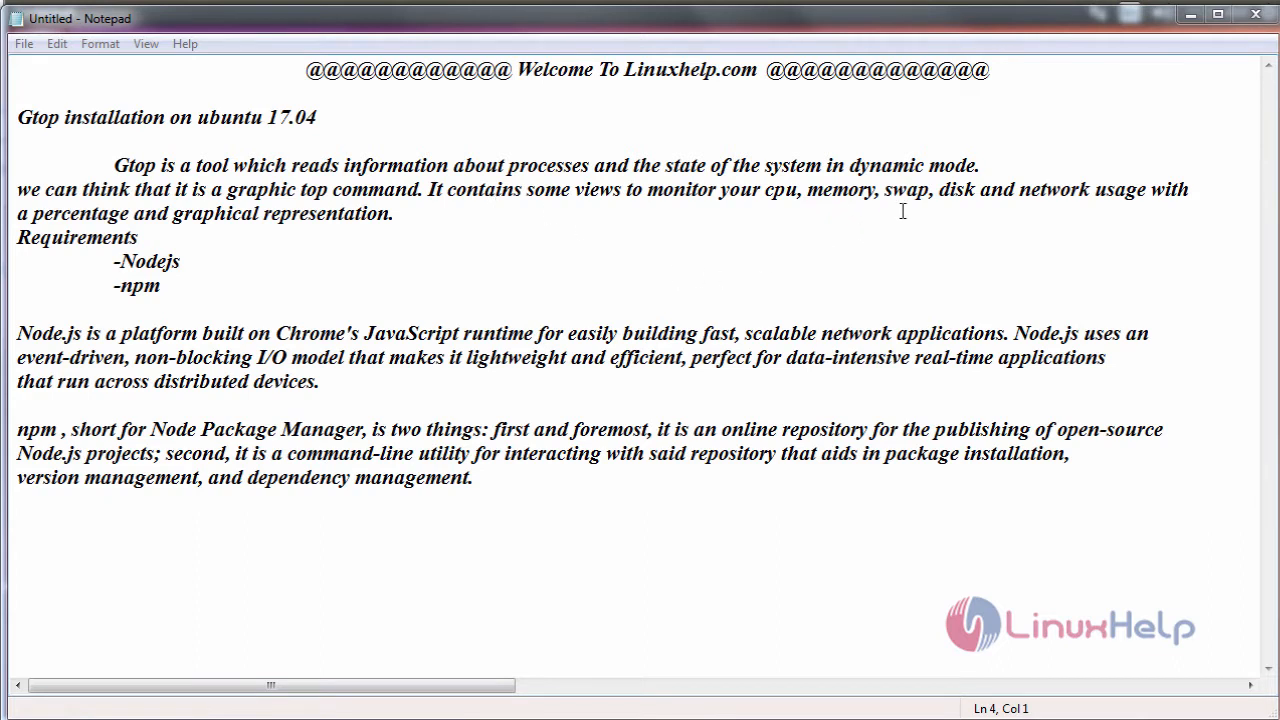
mouse_move(780, 248)
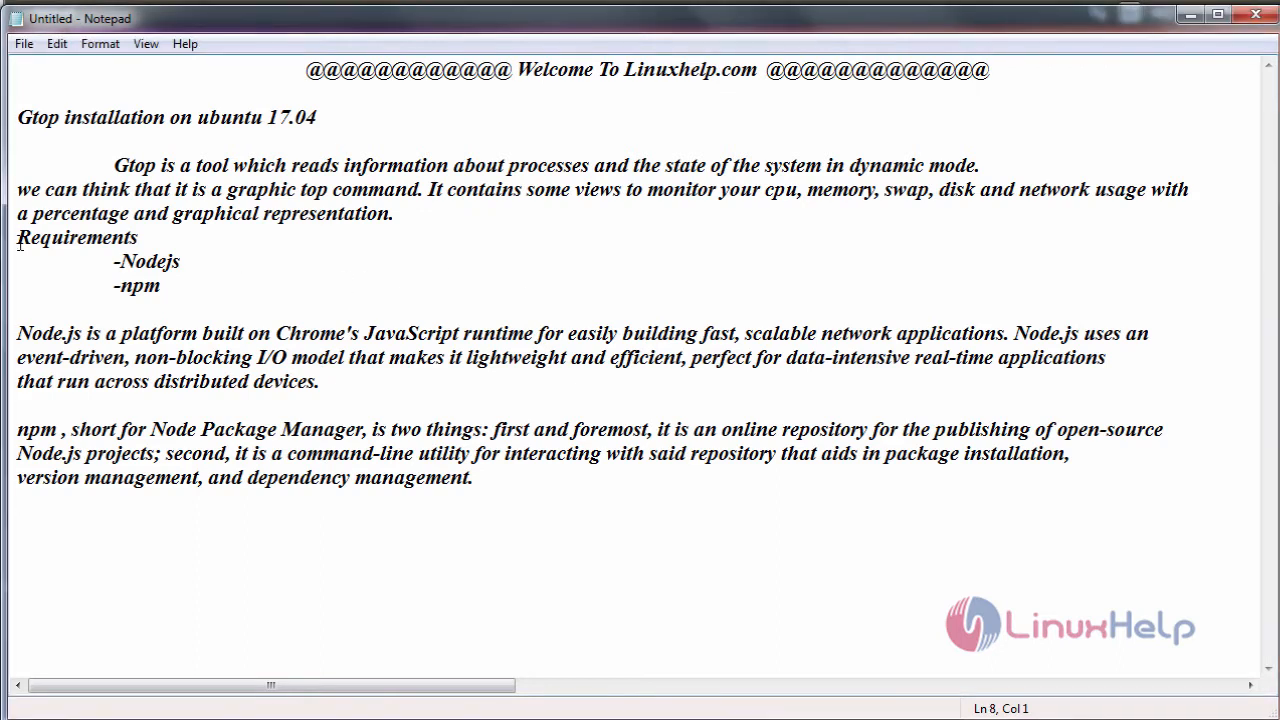
- Insert a blank line separating the Gtop description from the Requirements heading
key("enter")
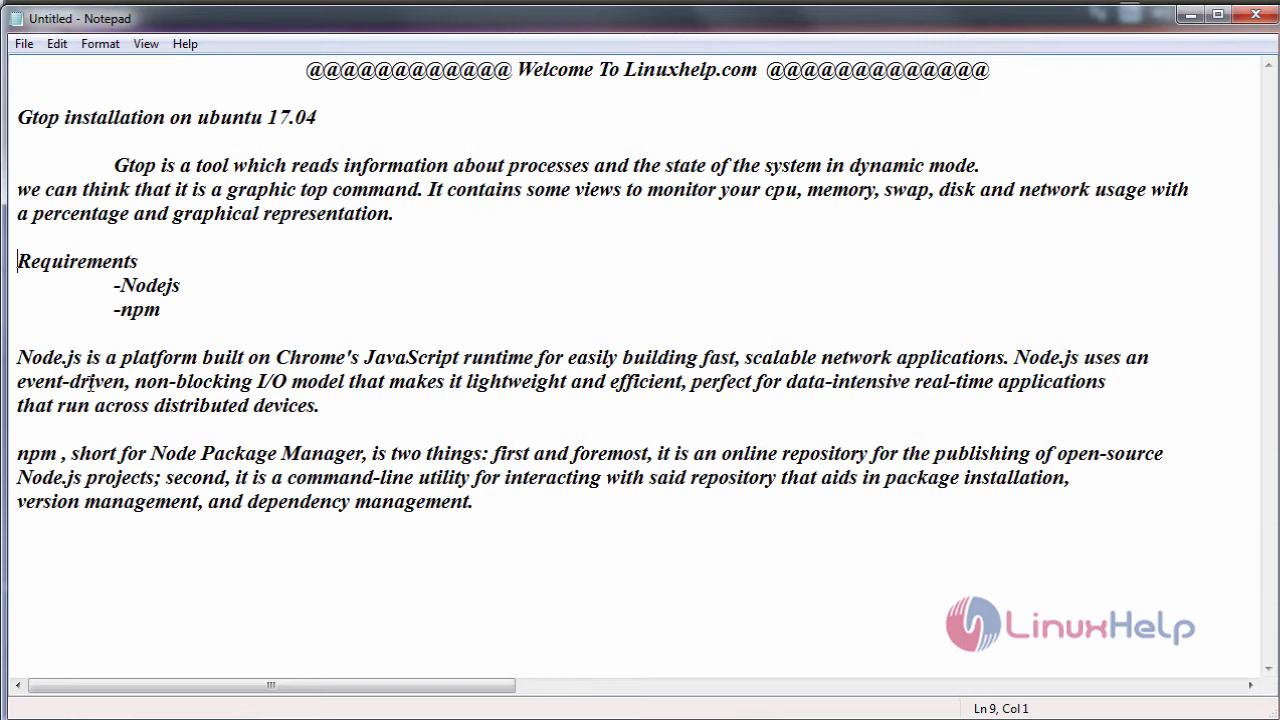
mouse_move(160, 368)
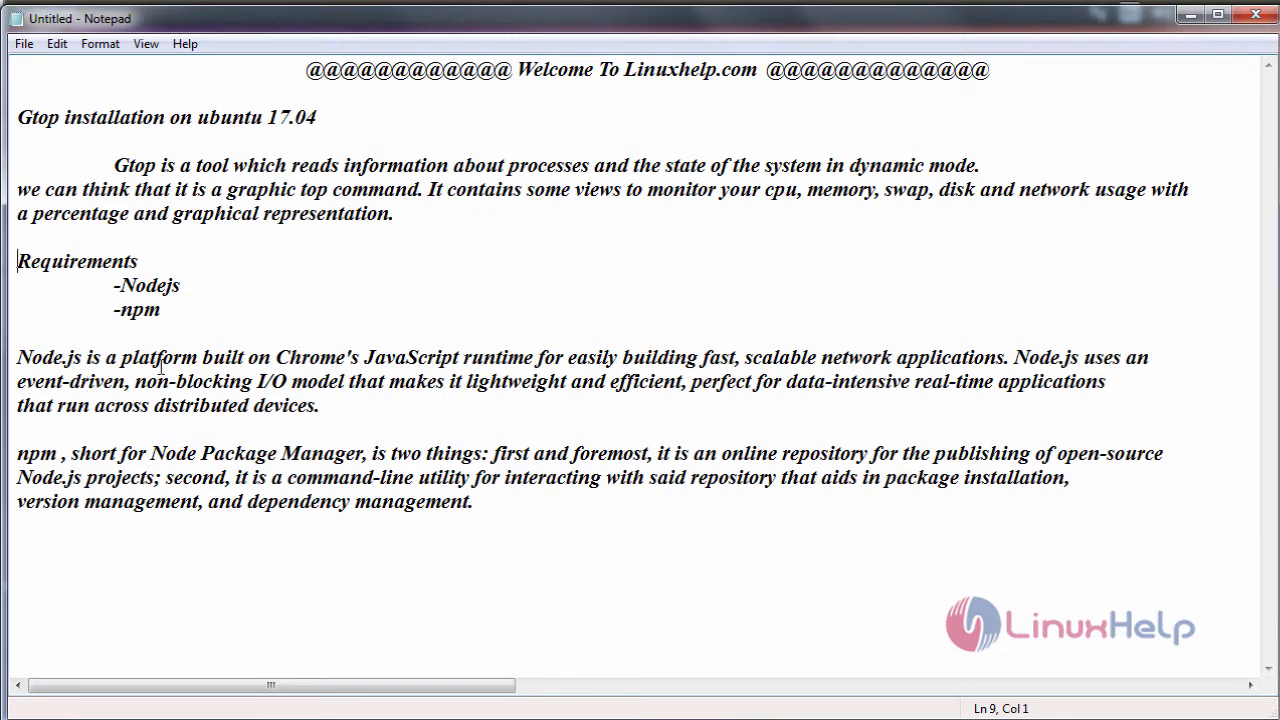
mouse_move(224, 326)
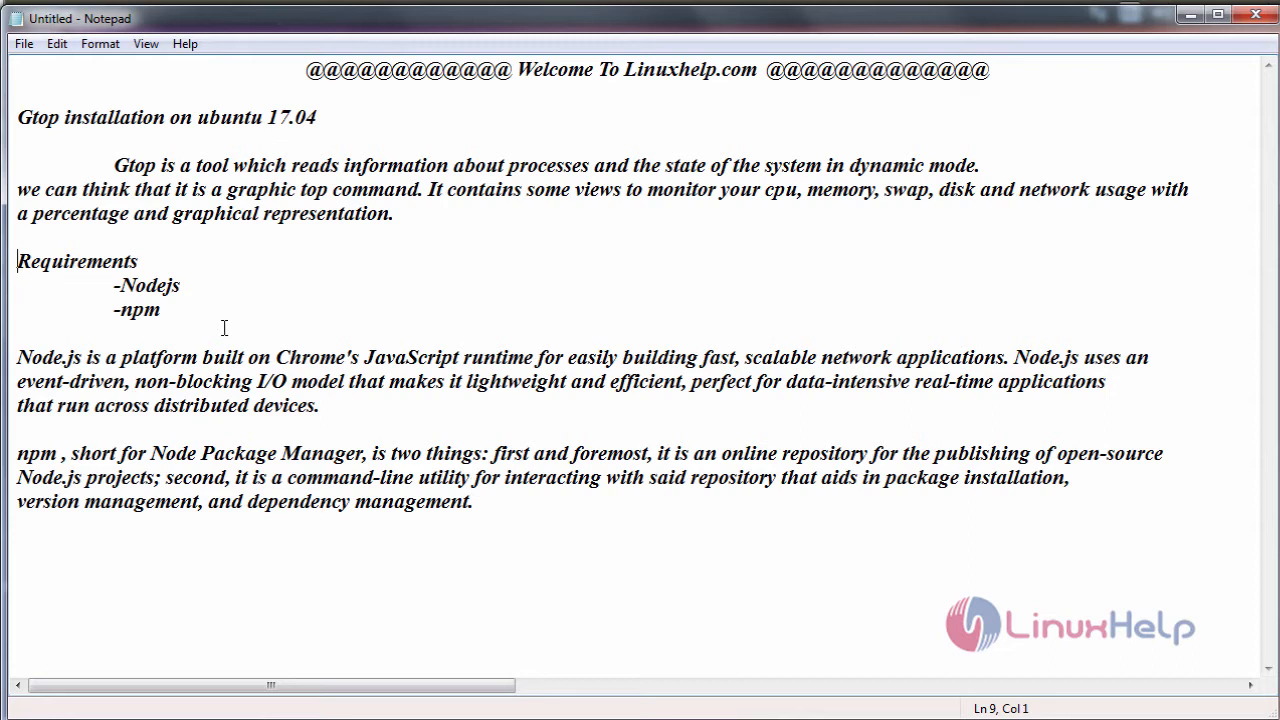
mouse_move(232, 344)
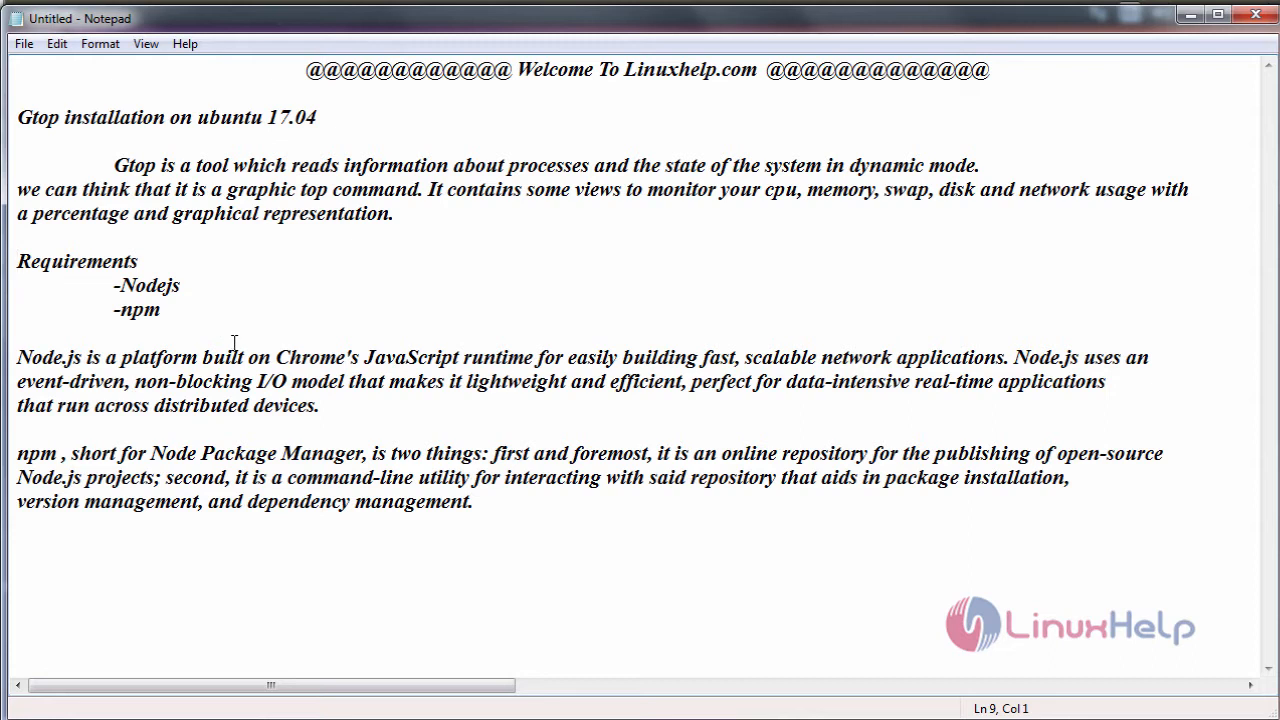
mouse_move(446, 378)
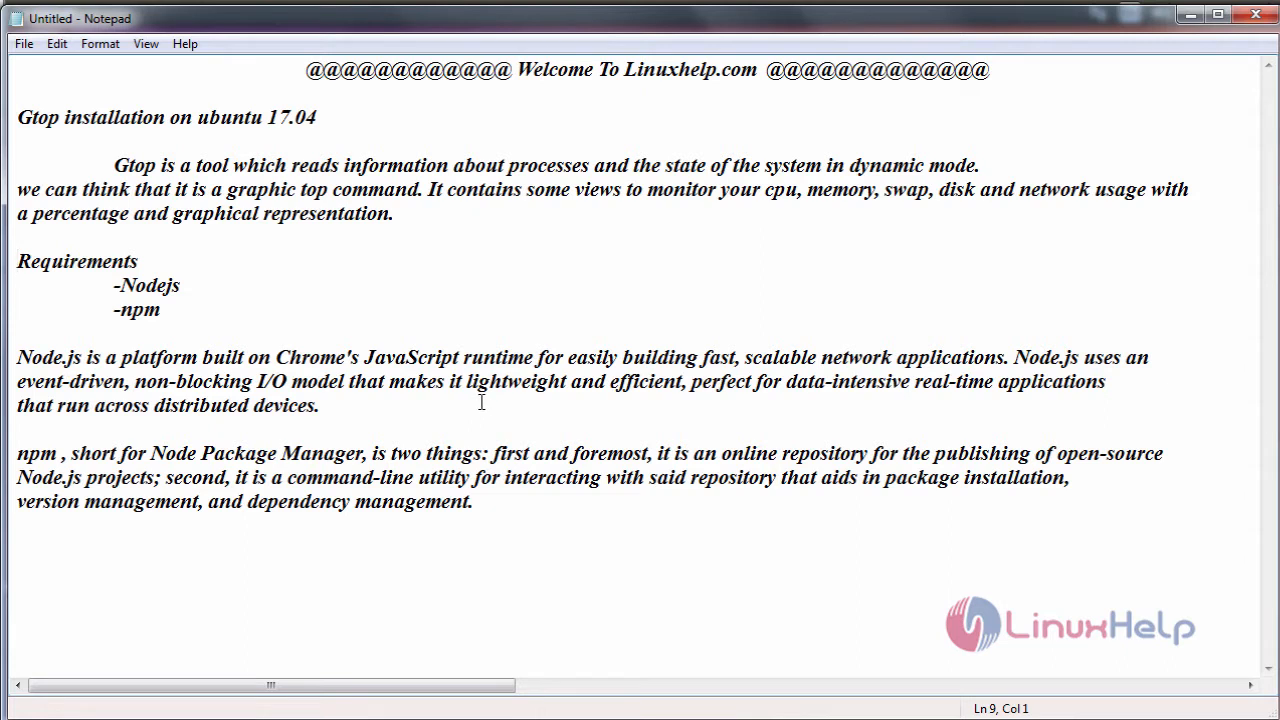
left_click(16, 260)
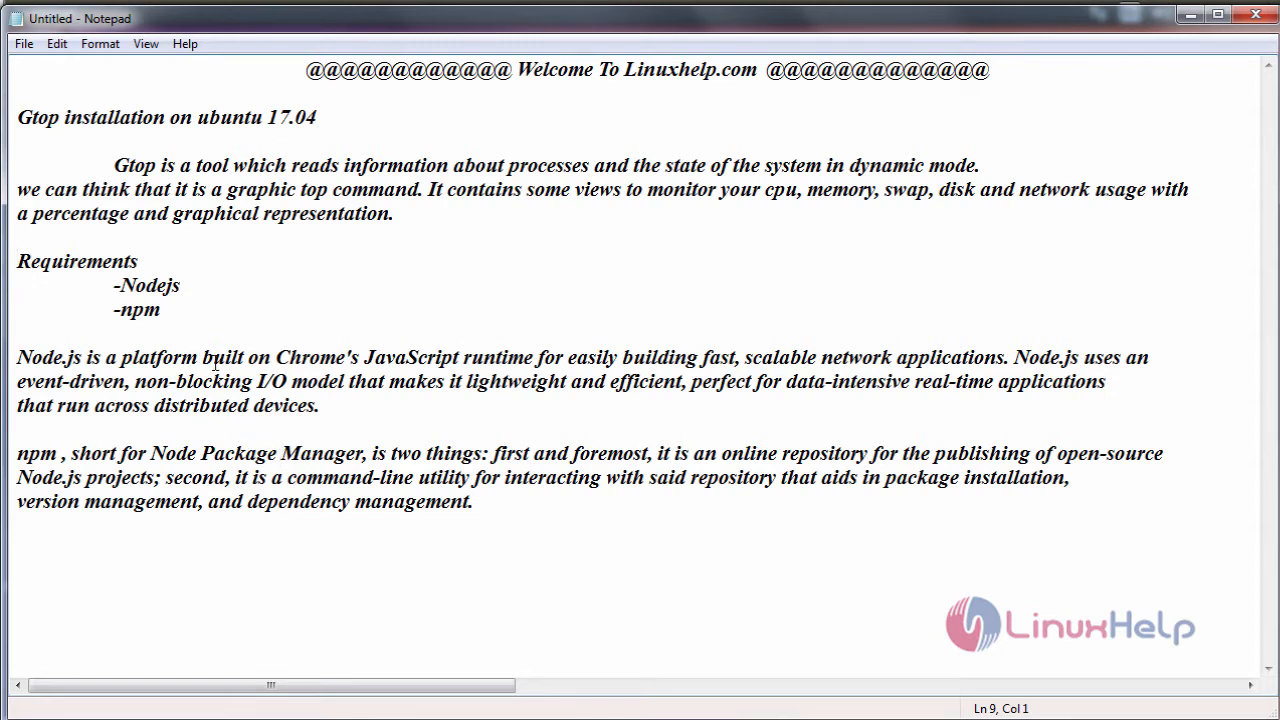
mouse_move(684, 80)
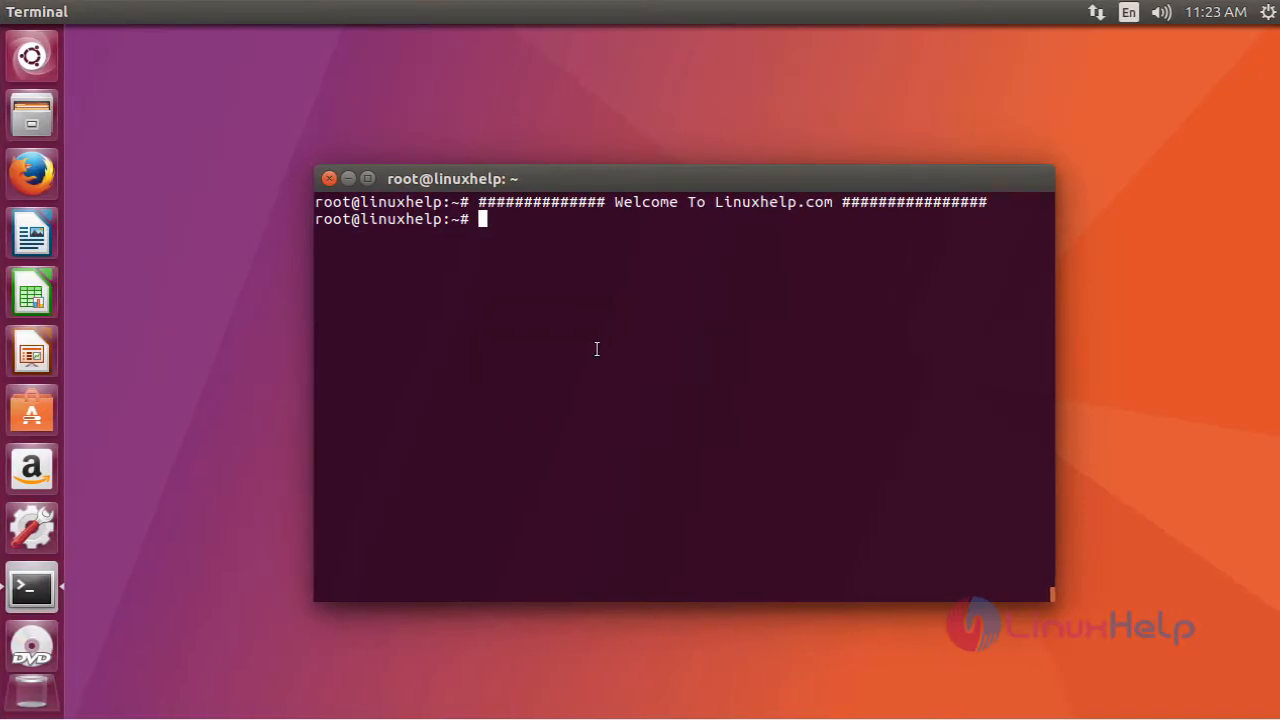
mouse_move(32, 468)
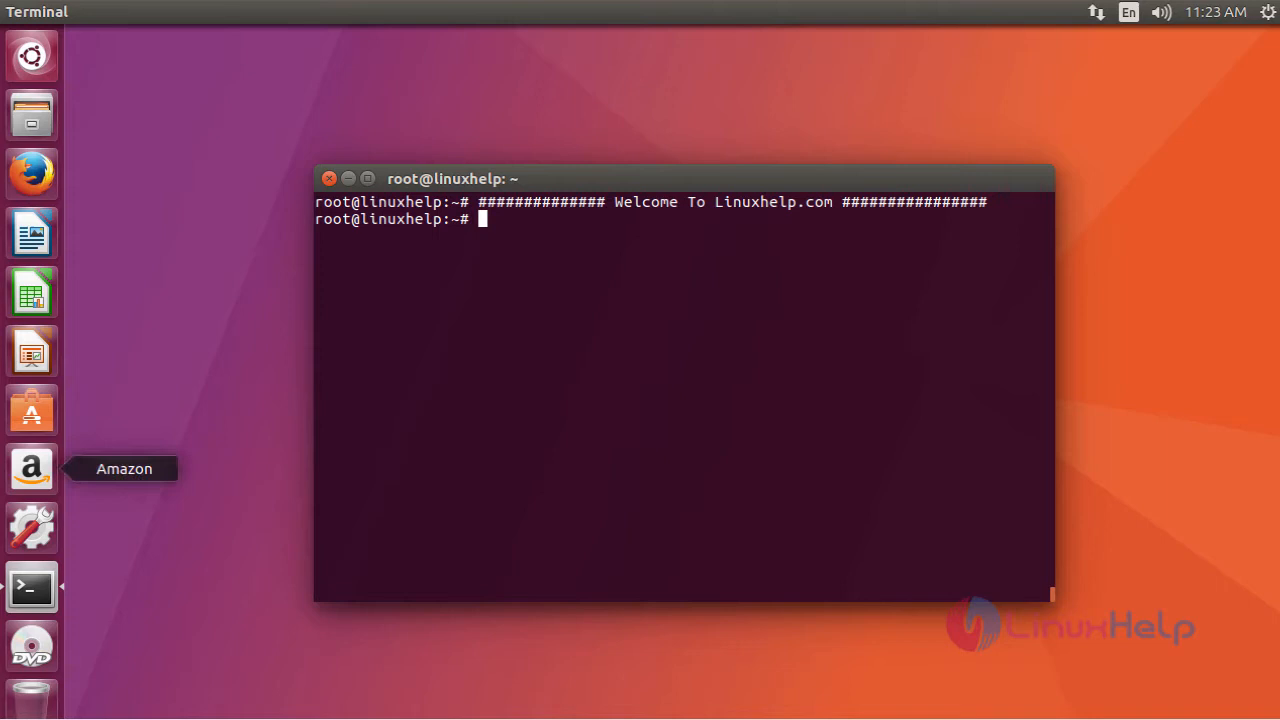
- Remove /var/lib/dpkg/lock and run 'apt install nodejs-legacy', confirming with y
type("apt install nodejs-legacy")
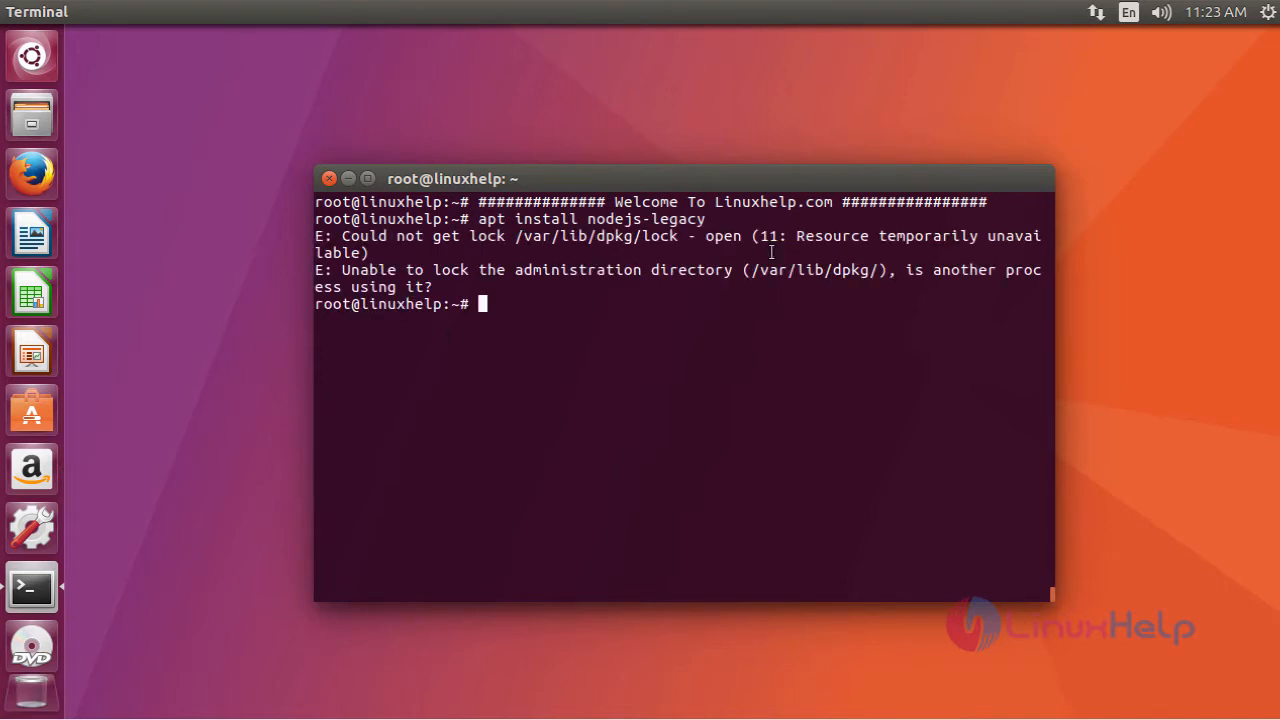
type("rm")
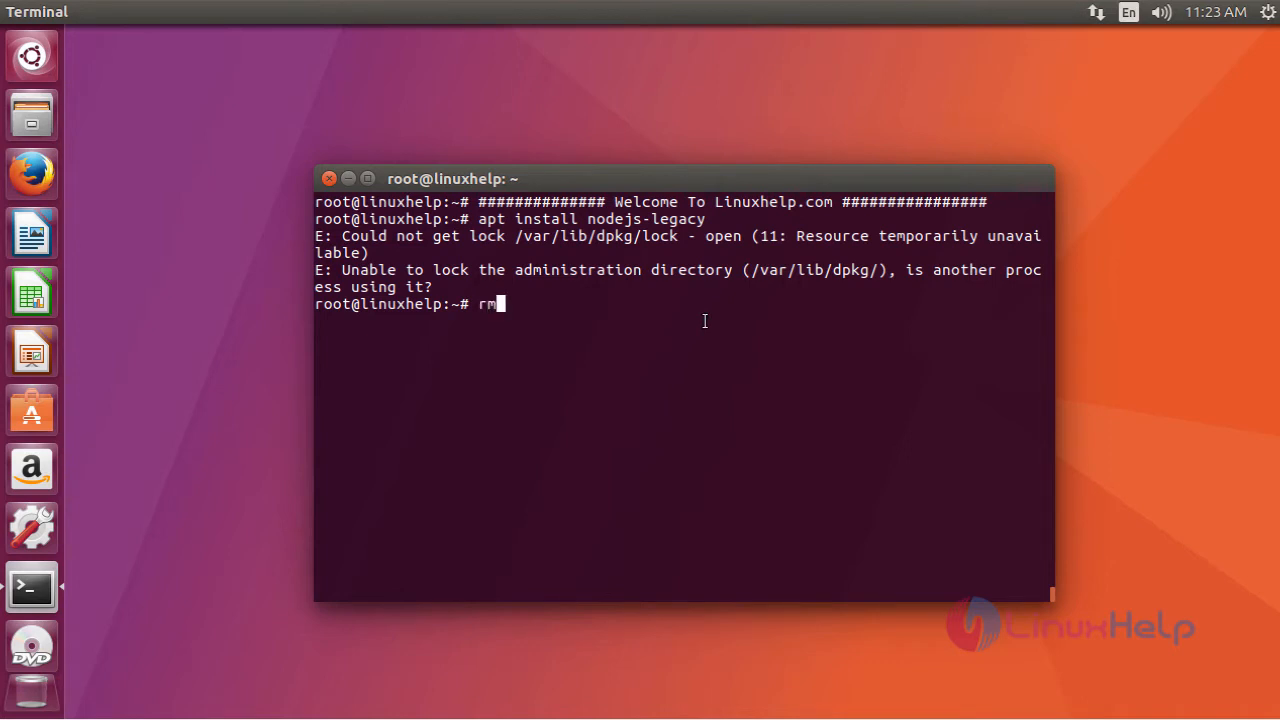
type("/v")
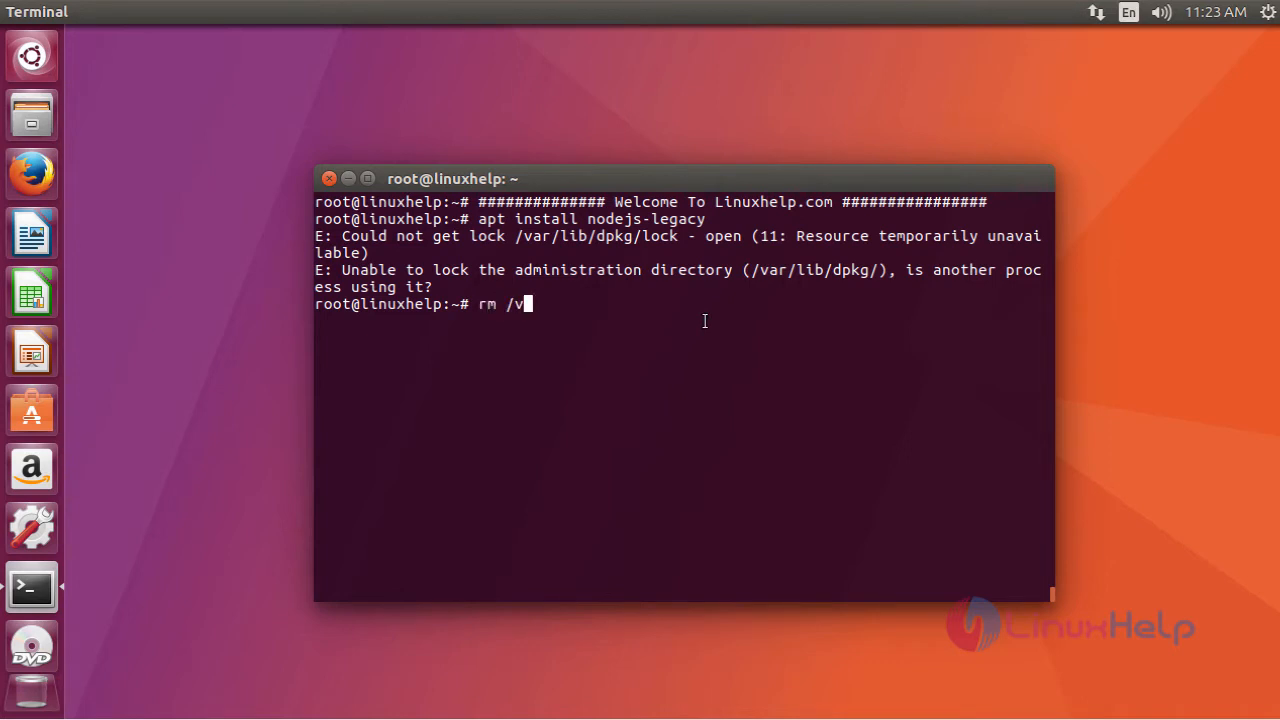
type("ar/lib/d")
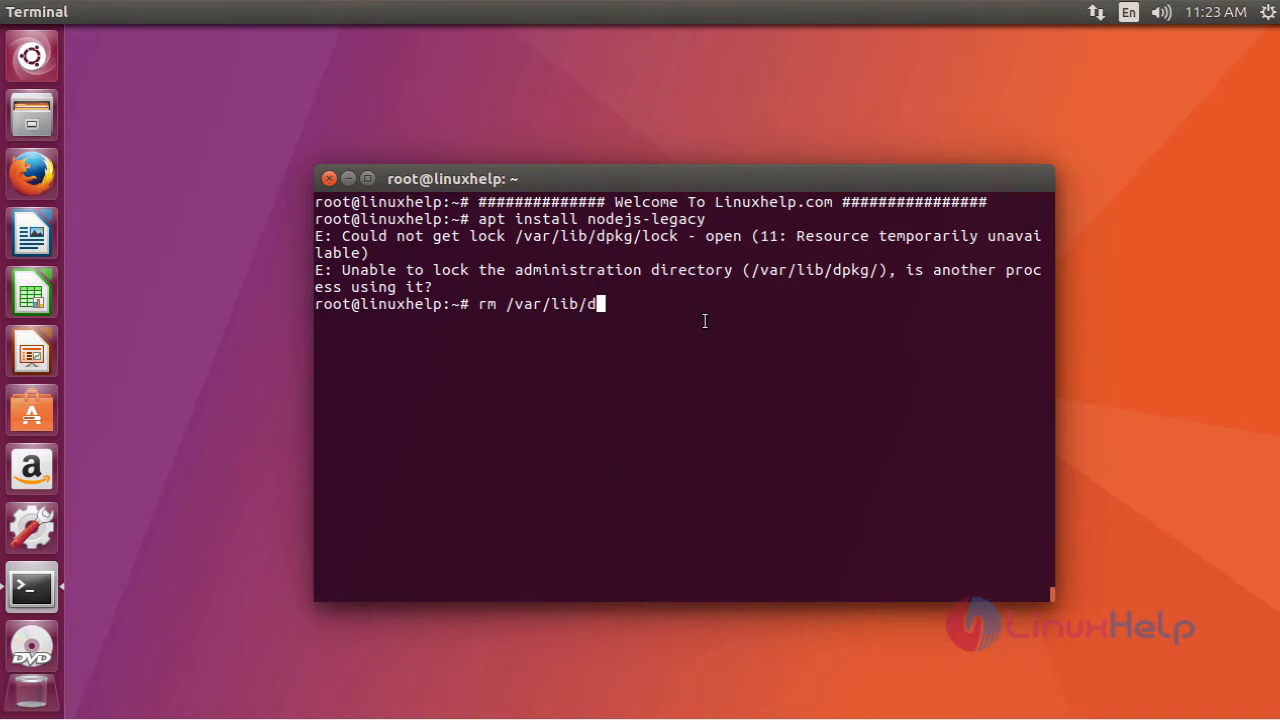
type("pkg/lock")
type("apt install nodejs-legacy")
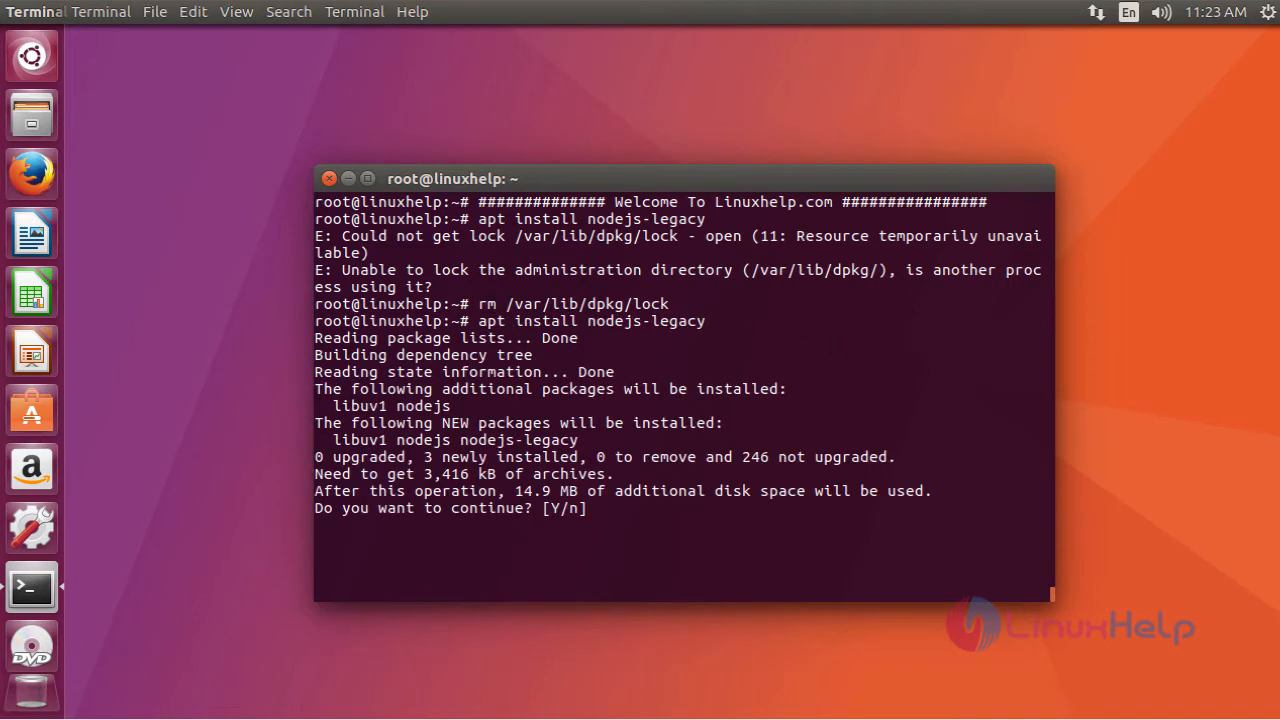
mouse_move(776, 620)
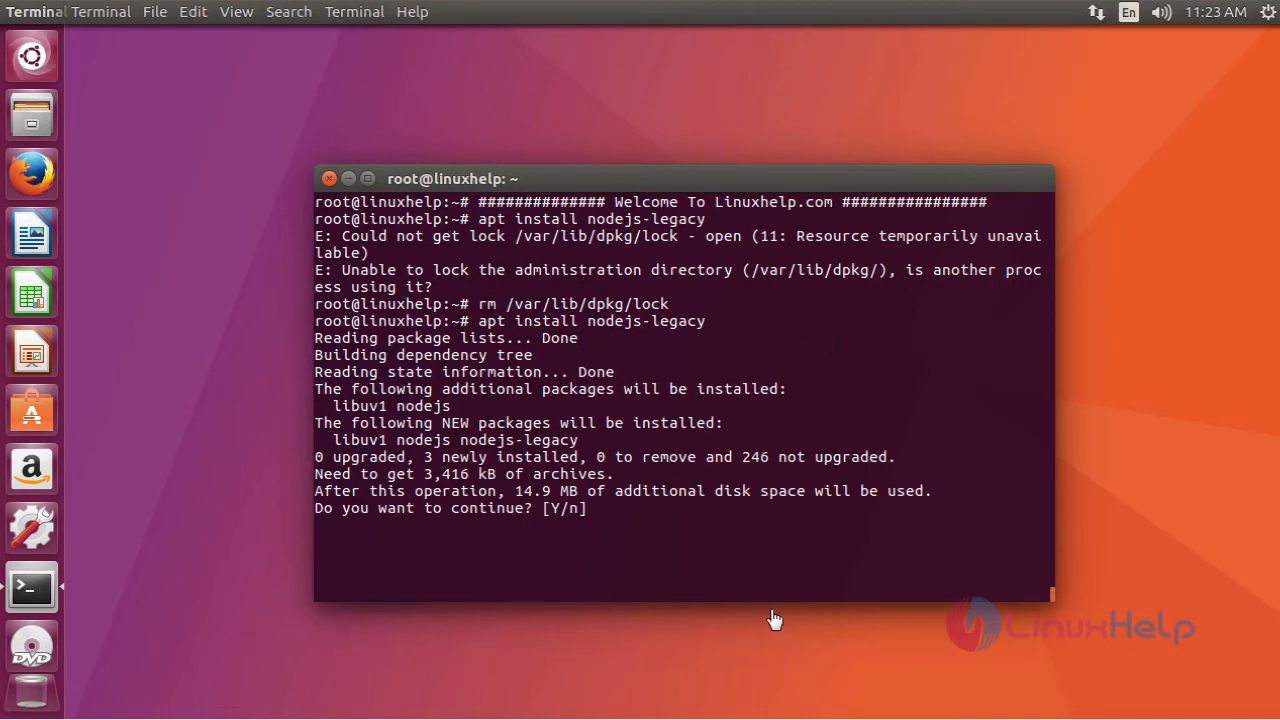
type("y")
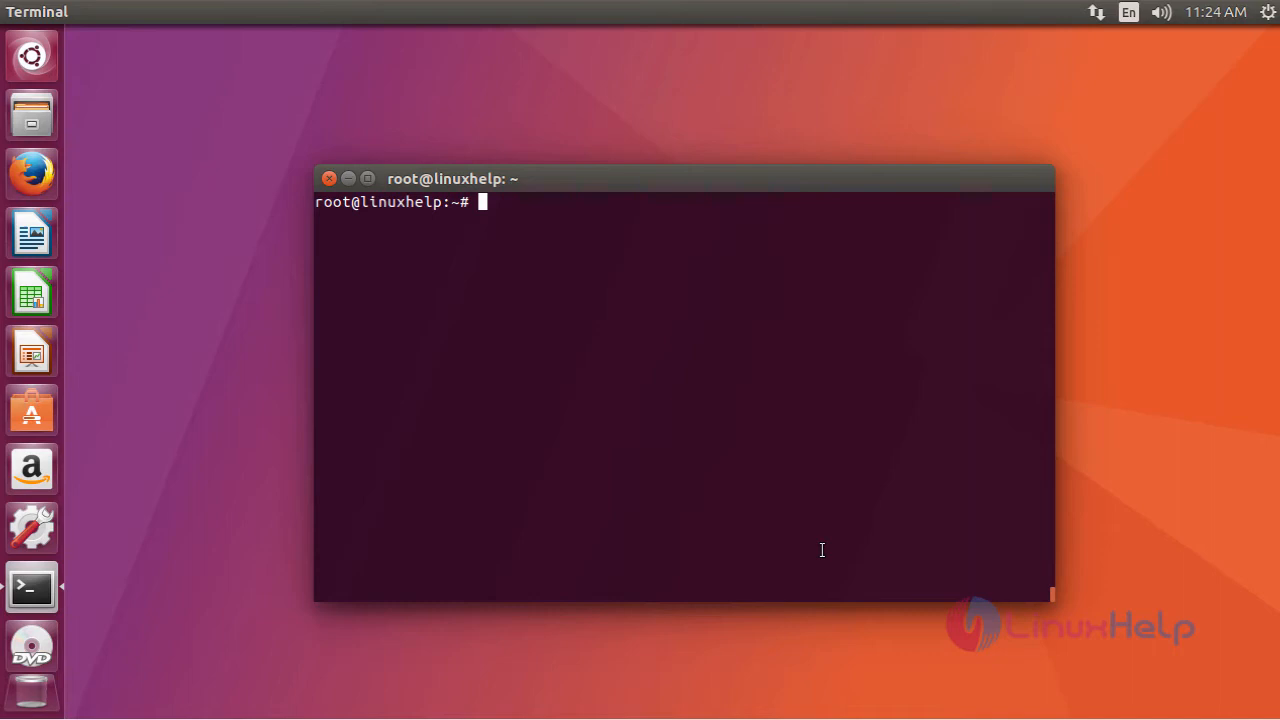
- Run 'apt install npm' and confirm with y so npm and its node packages install
type("apt i")
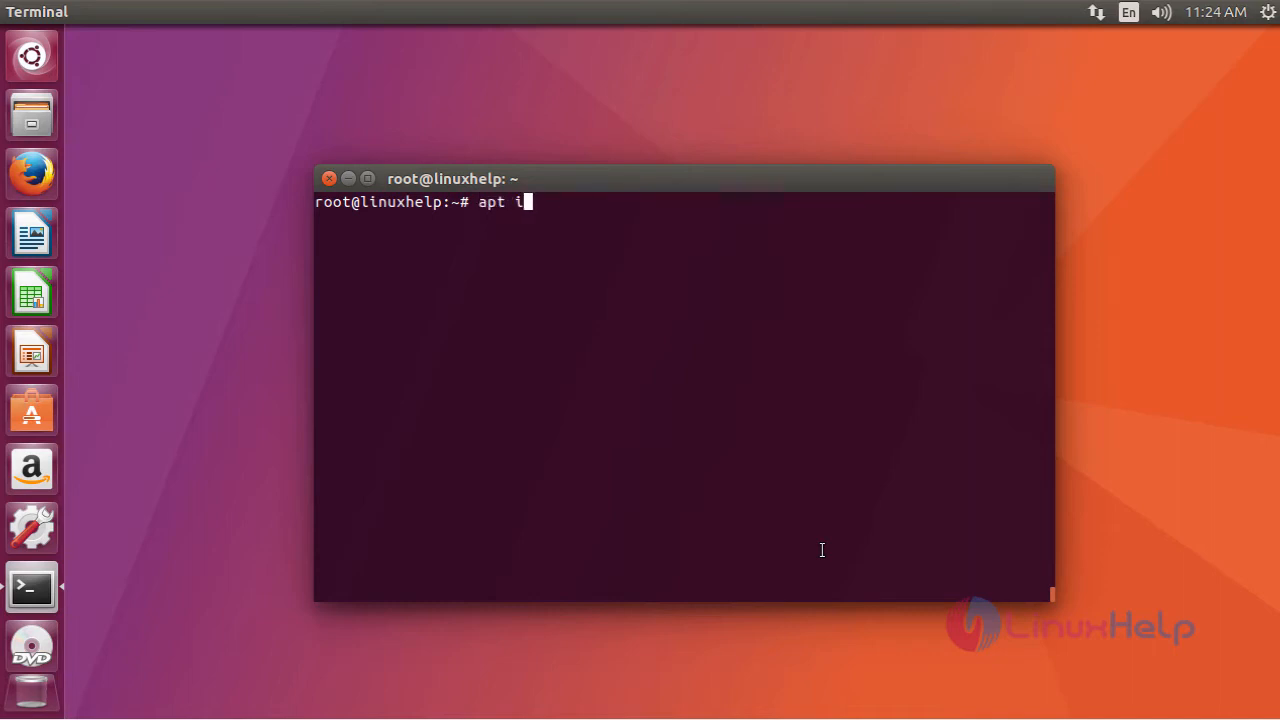
type("nstall")
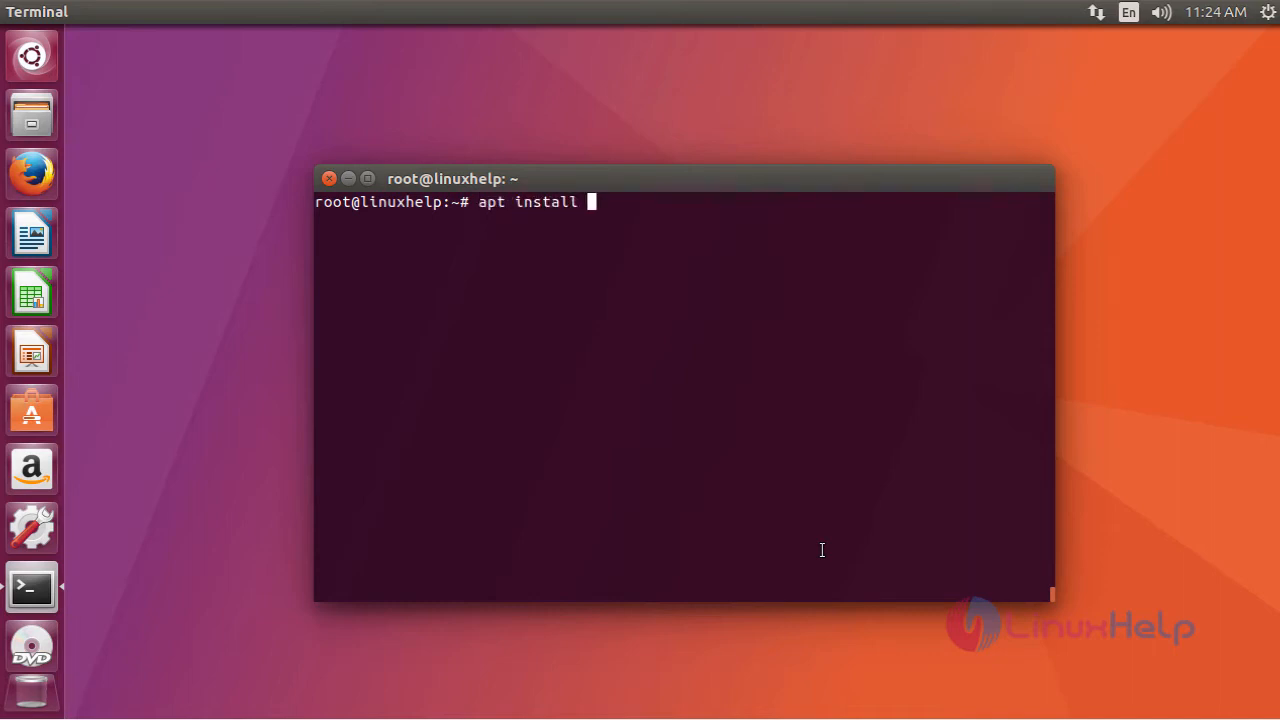
type("npm")
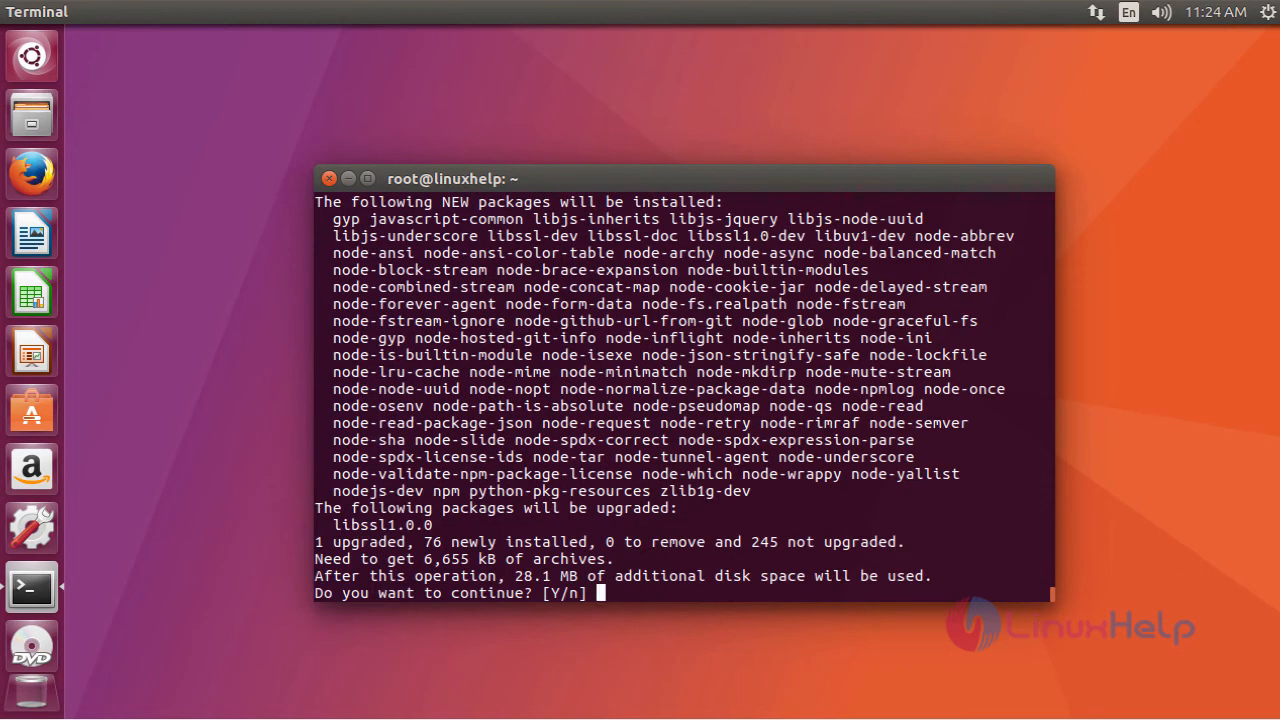
mouse_move(716, 596)
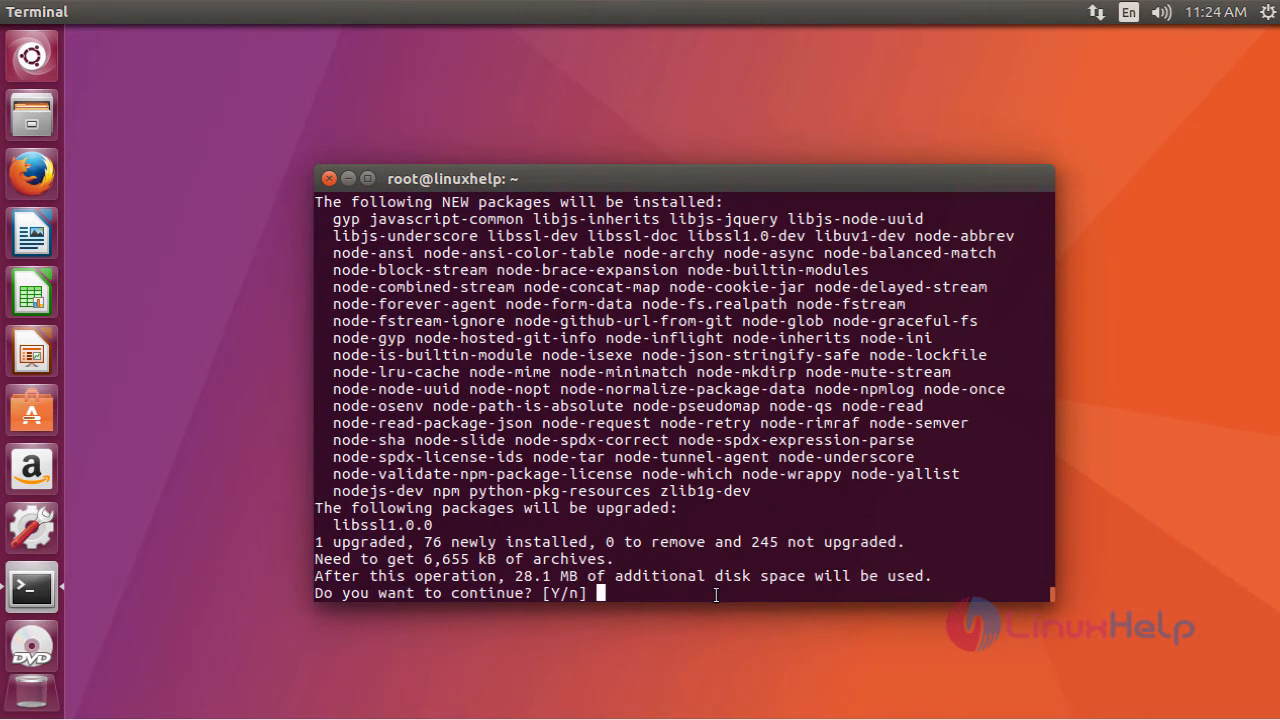
type("y")
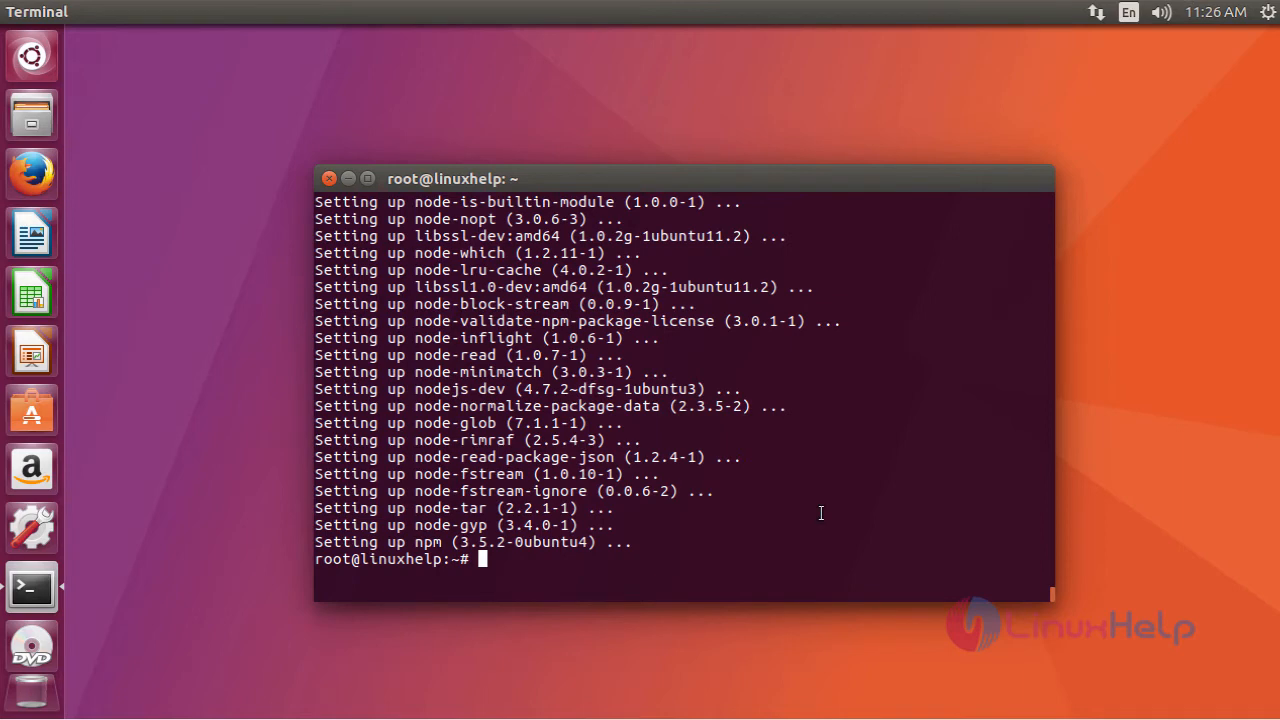
mouse_move(722, 570)
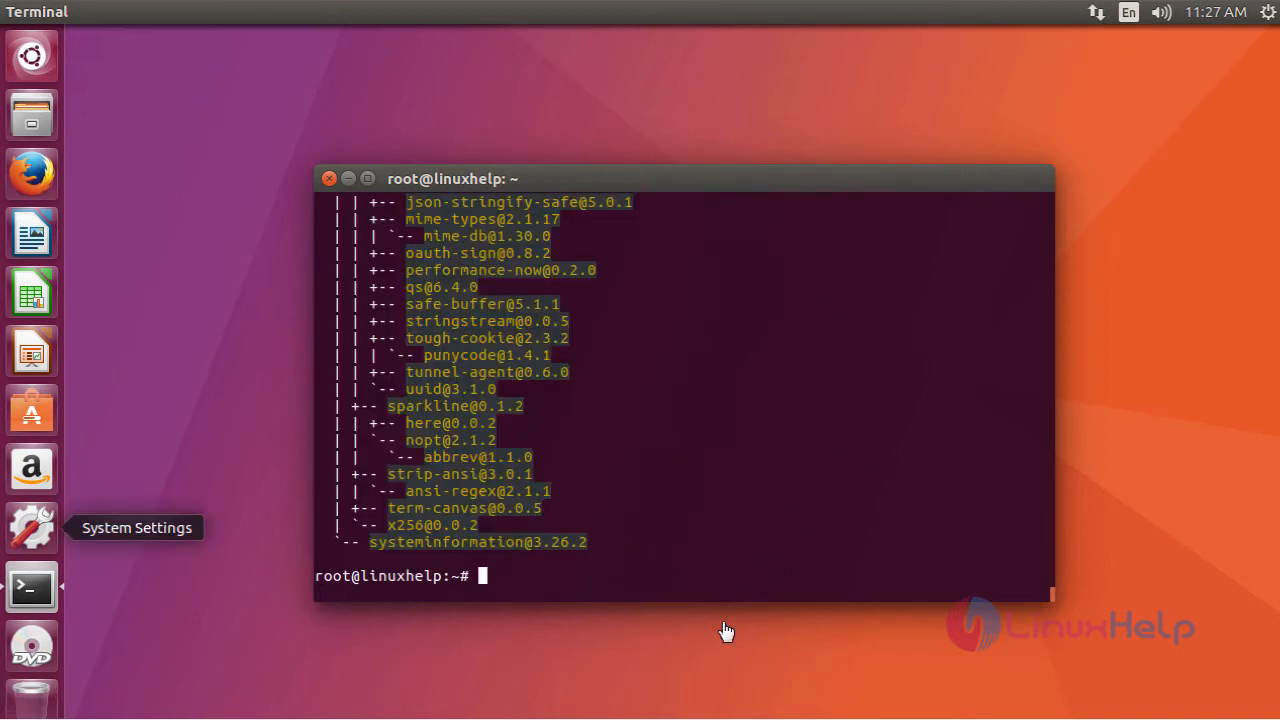
- Run 'npm install gtop -g' to install gtop globally with its dependency tree
type("g")
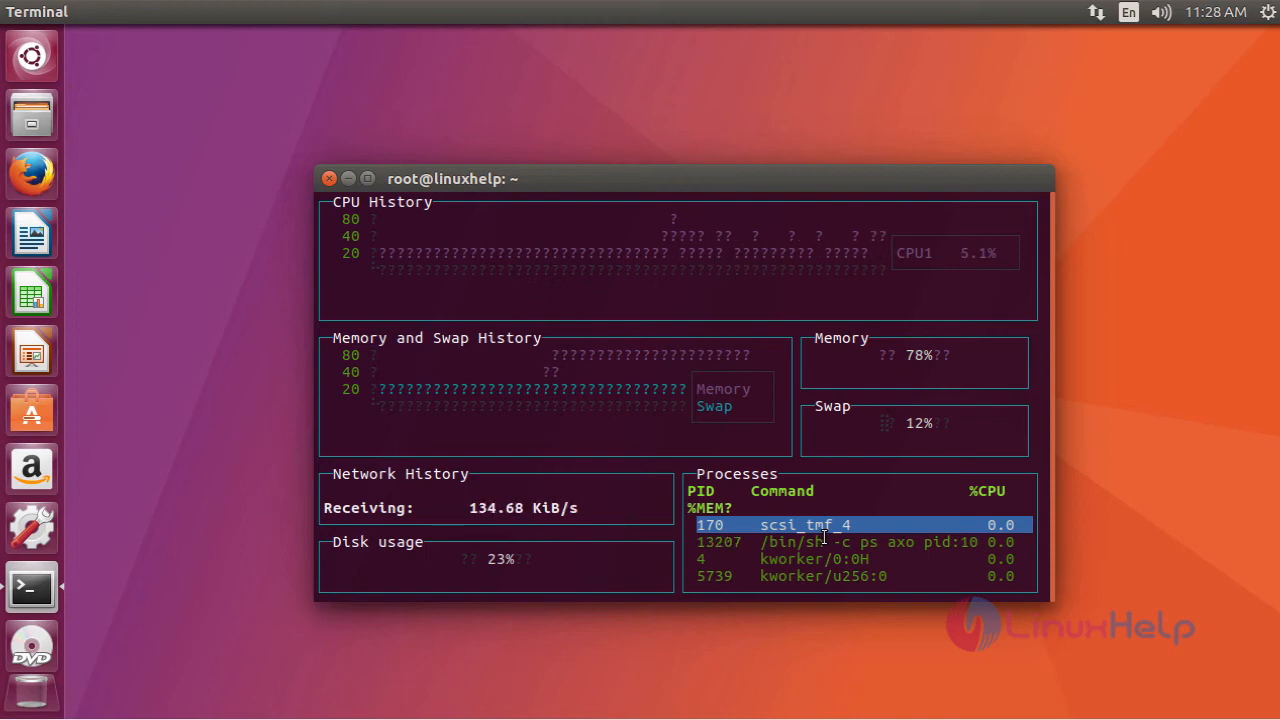
- Quit the gtop dashboard with q, then enter 'gtop' again at the root prompt
key("q")
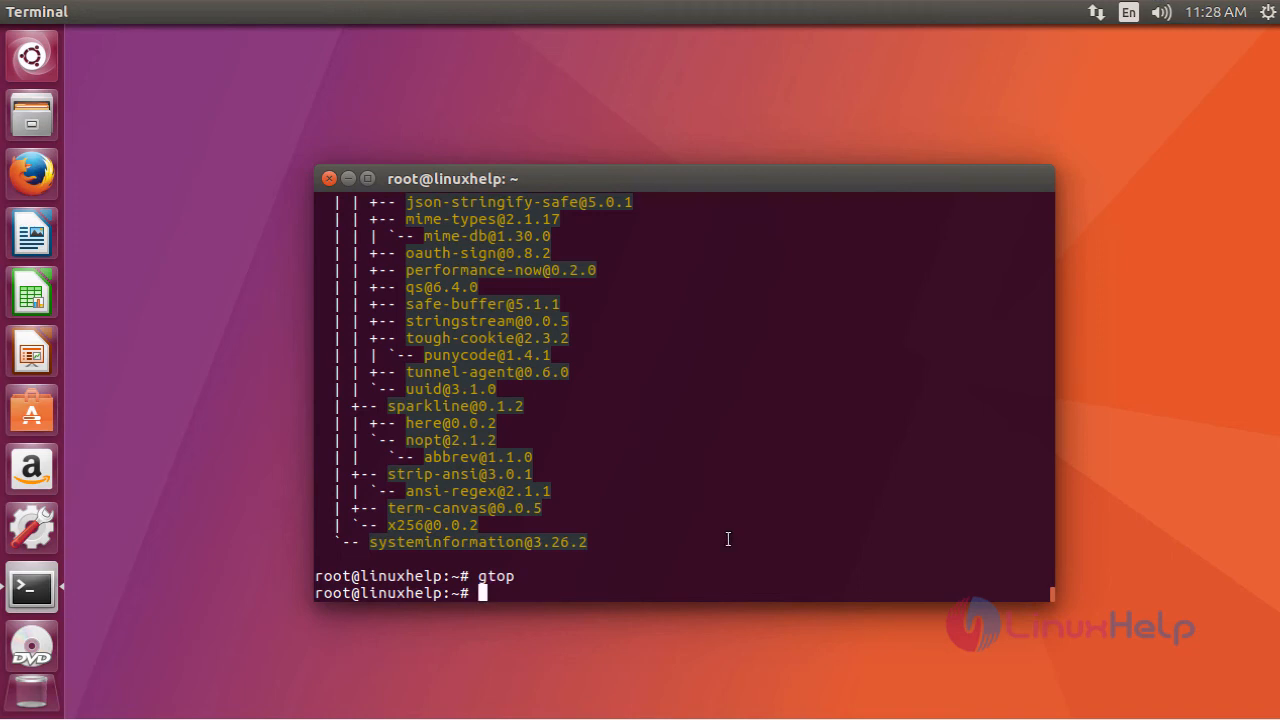
type("gtop")
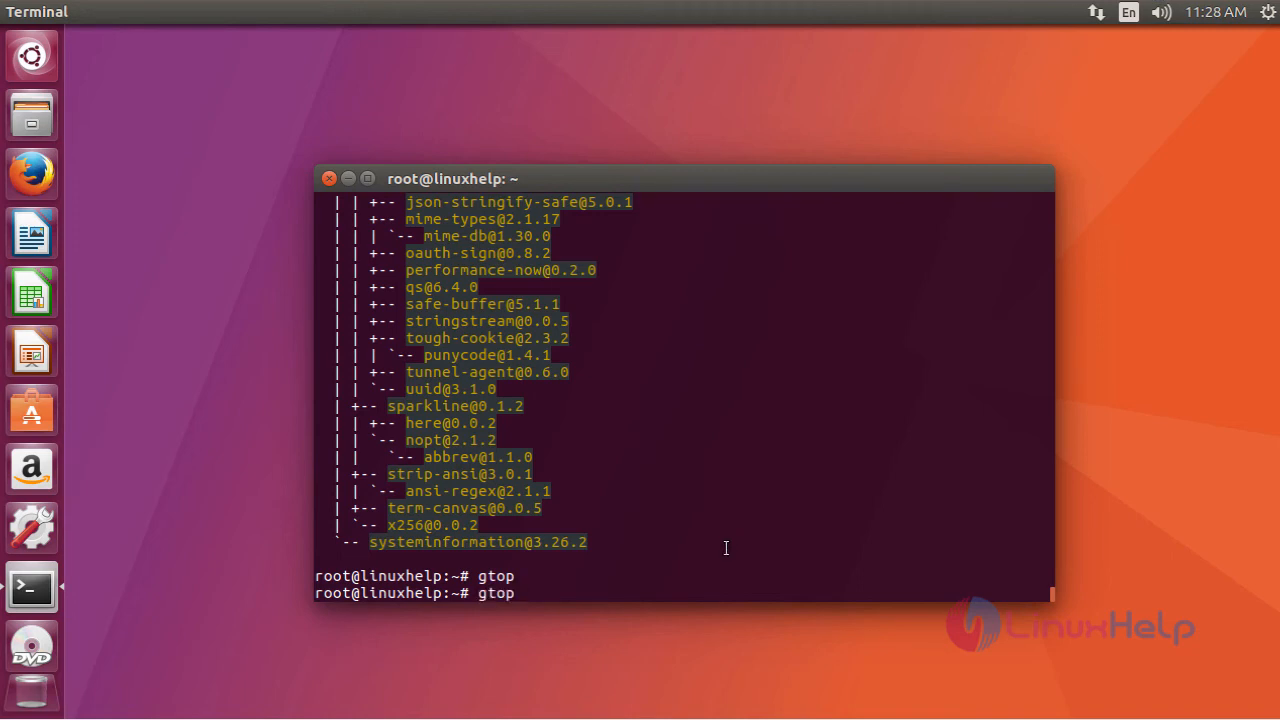